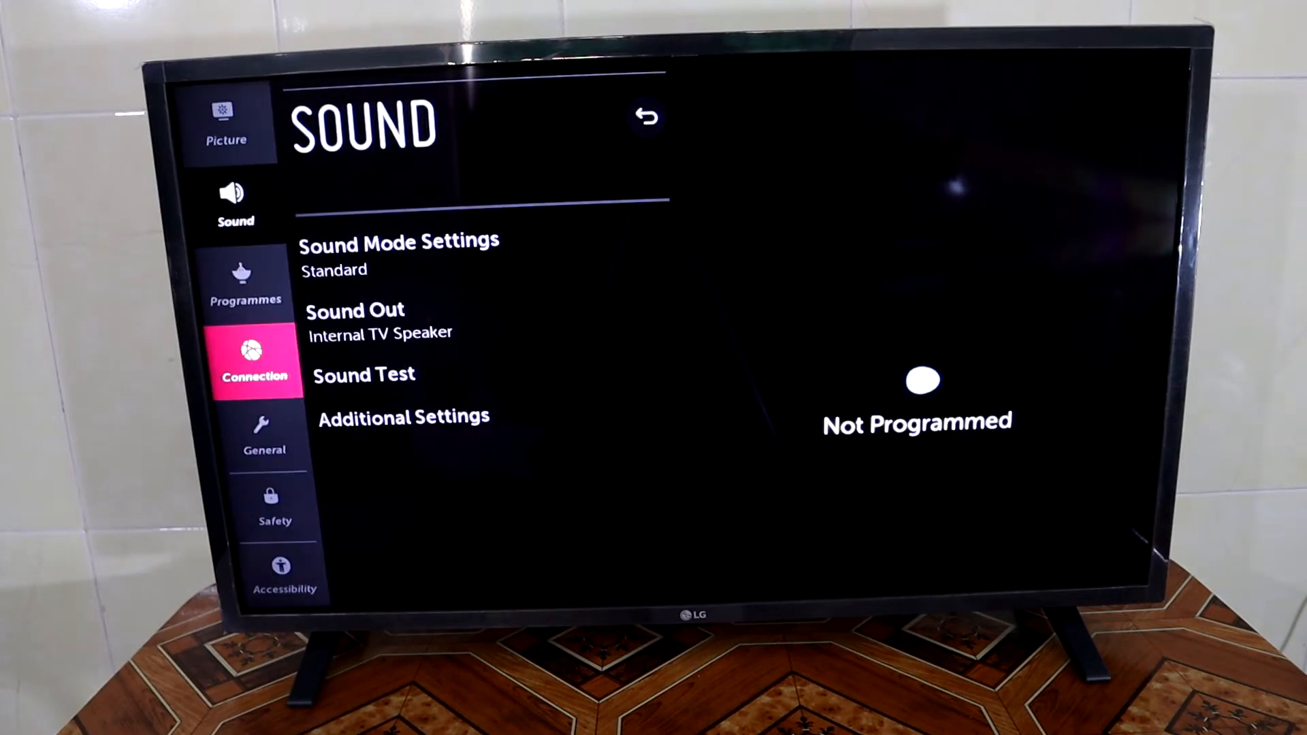
Step: Select Connection in the Settings sidebar to show TV name and network status
{"action": "left_click", "coordinate": [256, 363]}
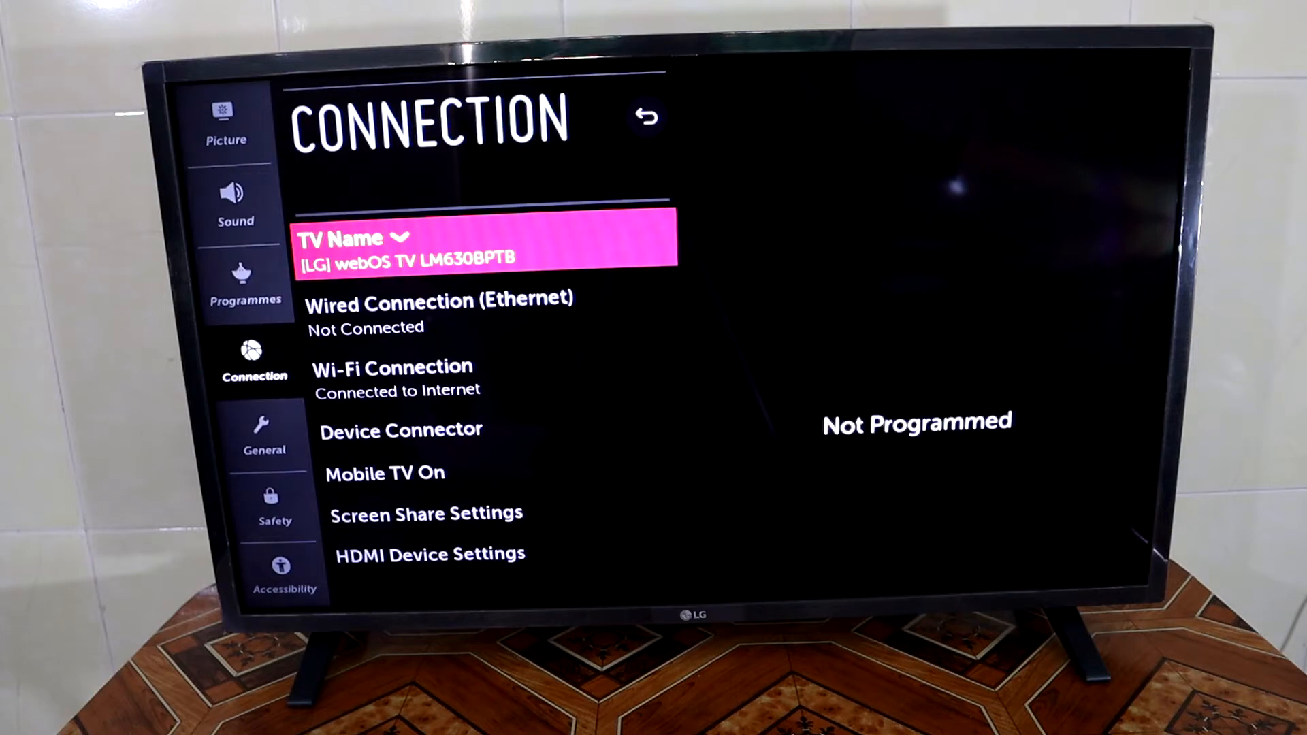
Step: Open Device Connector to list smartphone, PC and game console device types
{"action": "key", "text": "Down"}
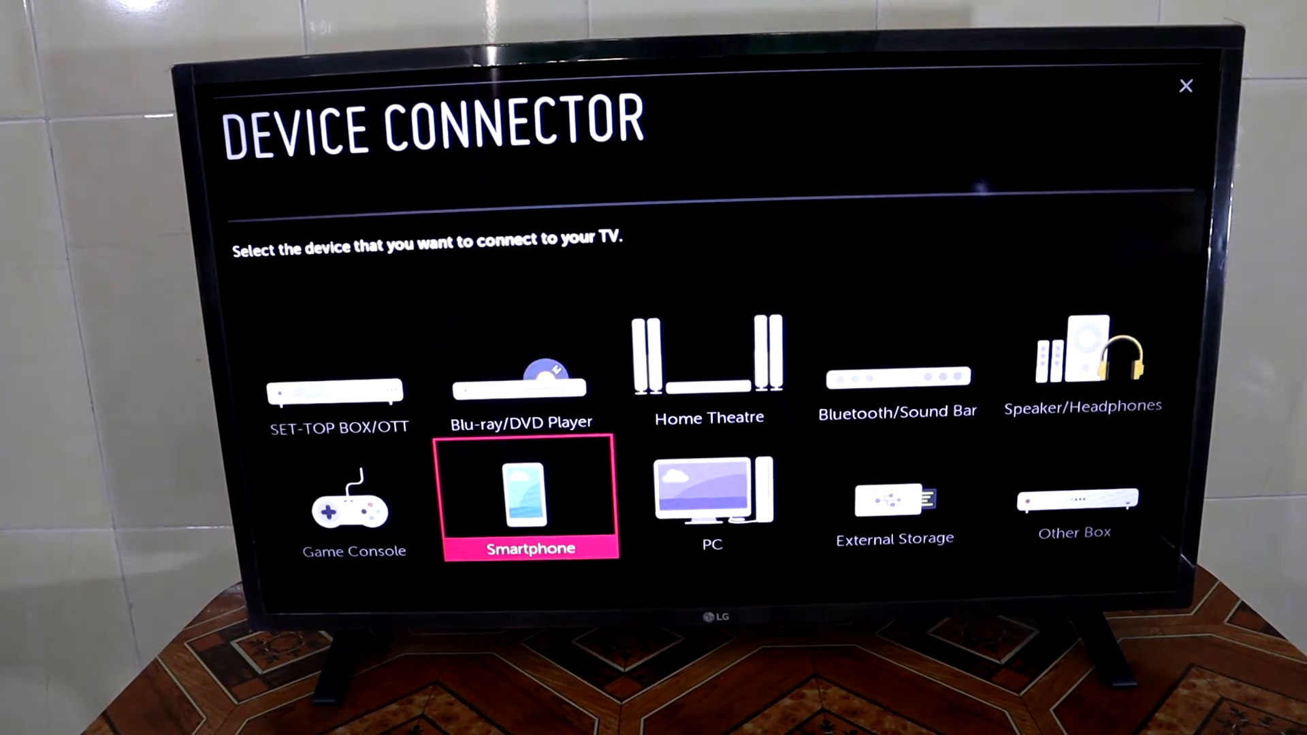
{"action": "left_click", "coordinate": [530, 496]}
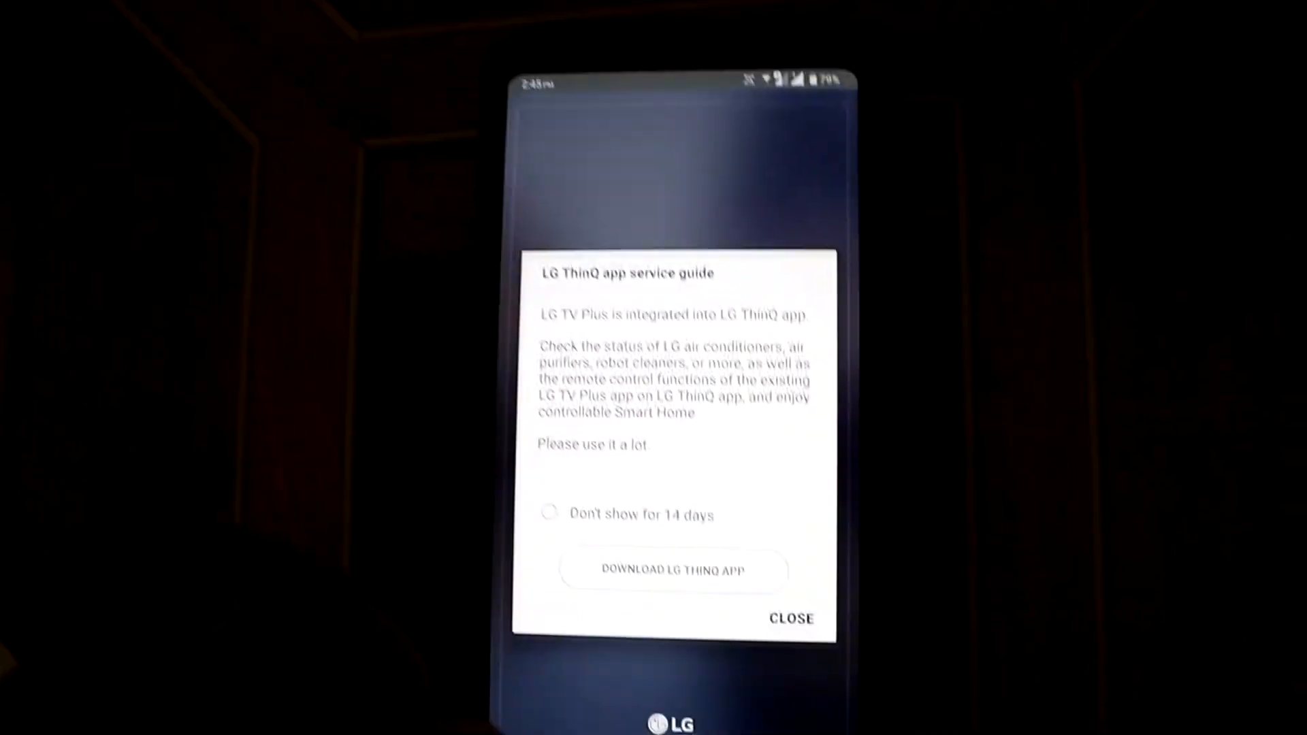
Step: Dismiss the ThinQ guide and search for TVs, finding webOS TV LM630BPTB
{"action": "left_click", "coordinate": [791, 617]}
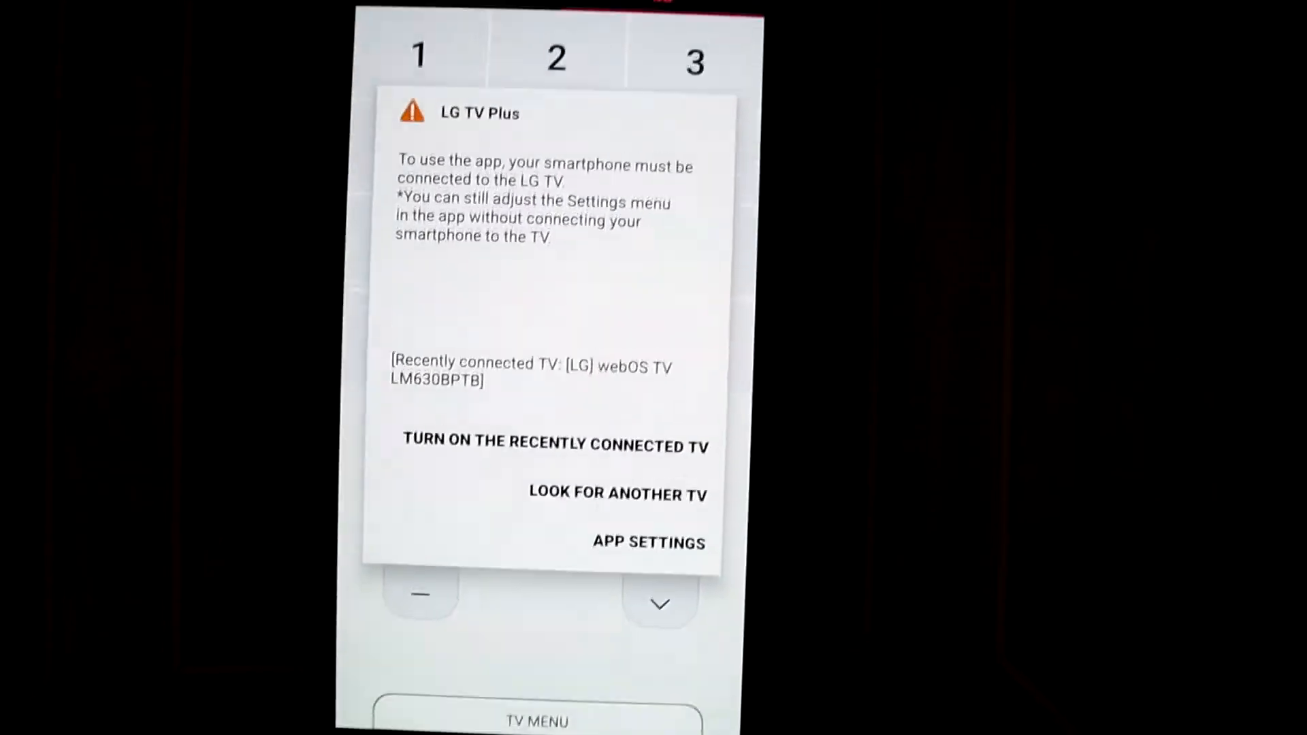
{"action": "left_click", "coordinate": [617, 492]}
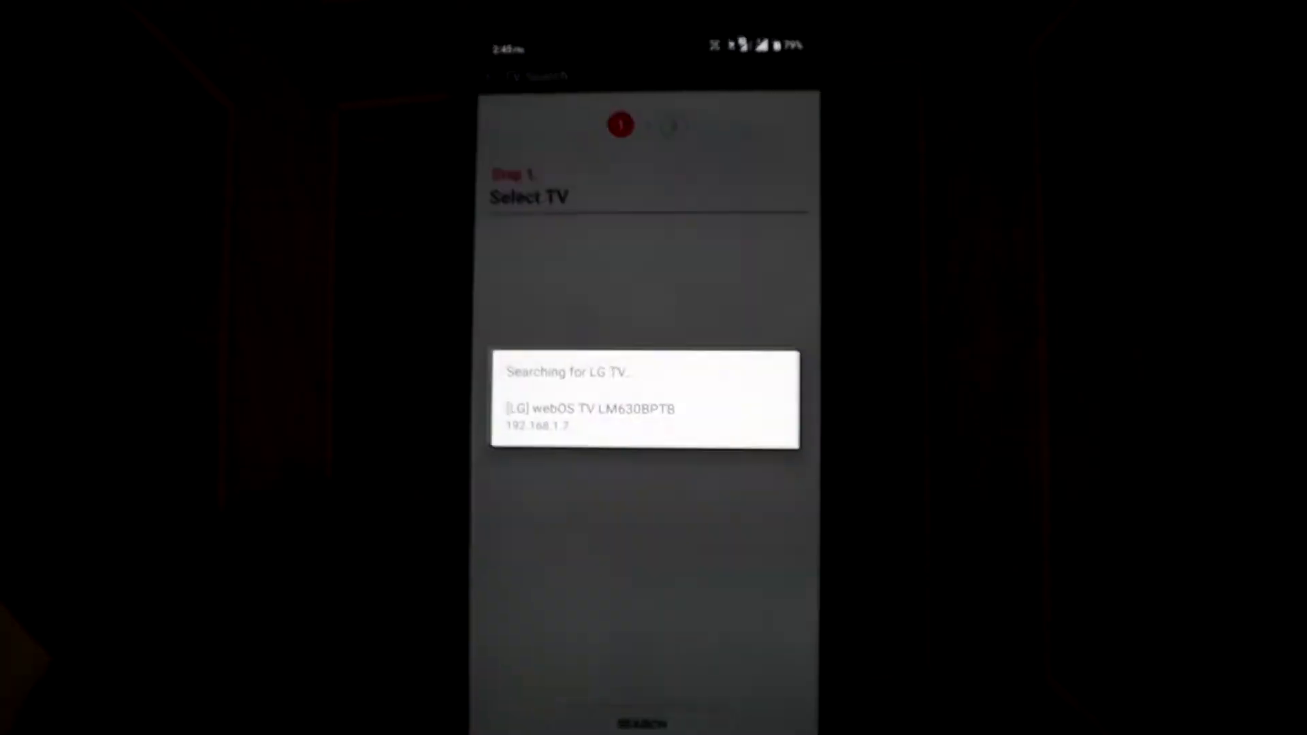